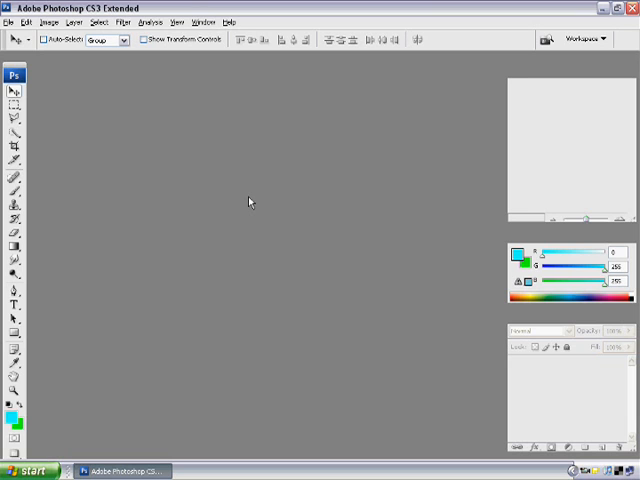
mouse_move(8, 48)
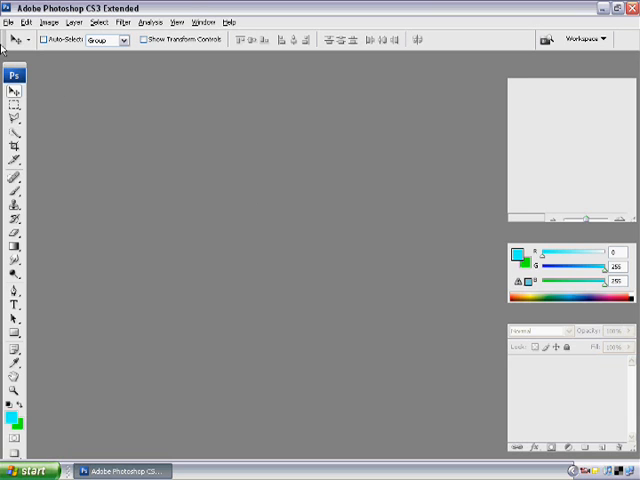
- Create a new blank white 300x500 pixel portrait document
left_click(10, 22)
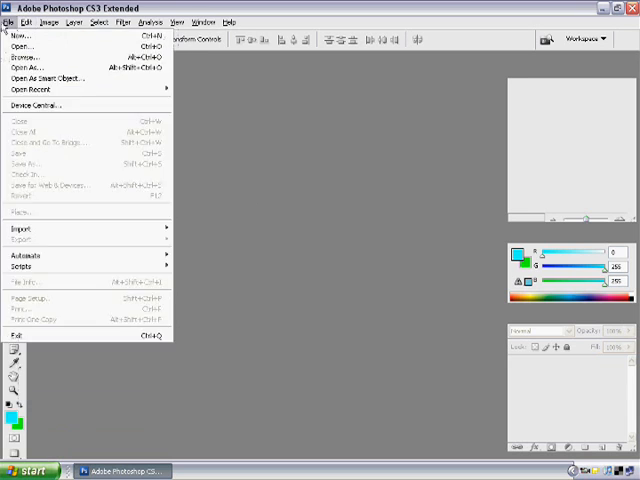
left_click(20, 32)
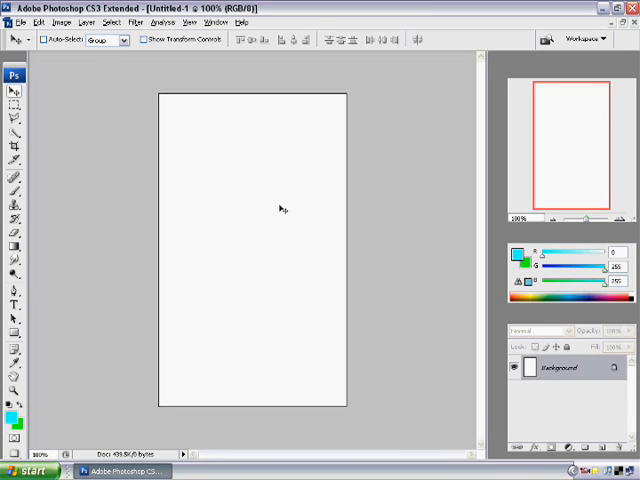
mouse_move(264, 172)
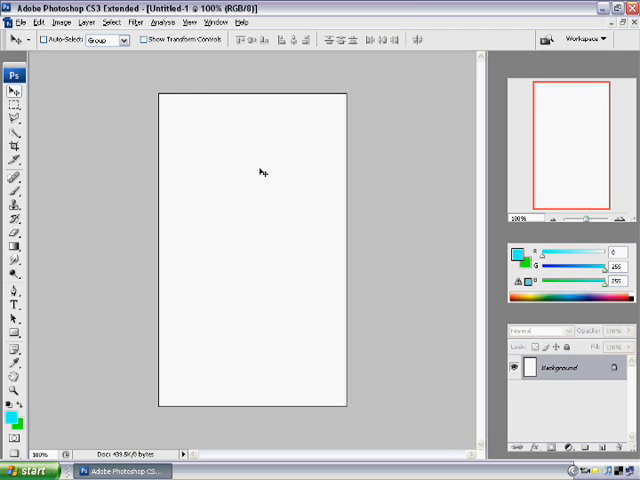
mouse_move(100, 100)
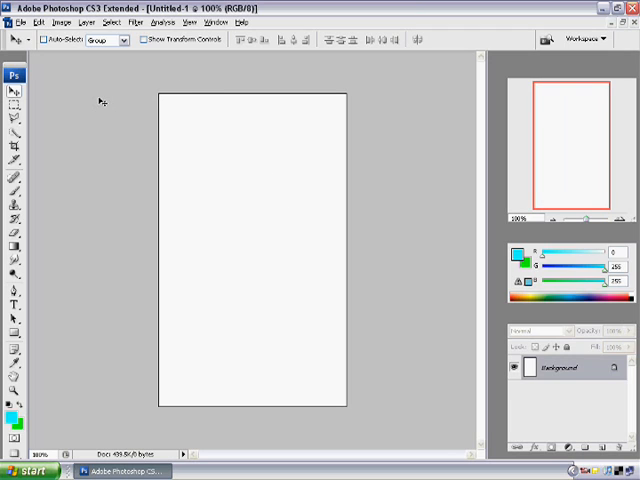
mouse_move(36, 228)
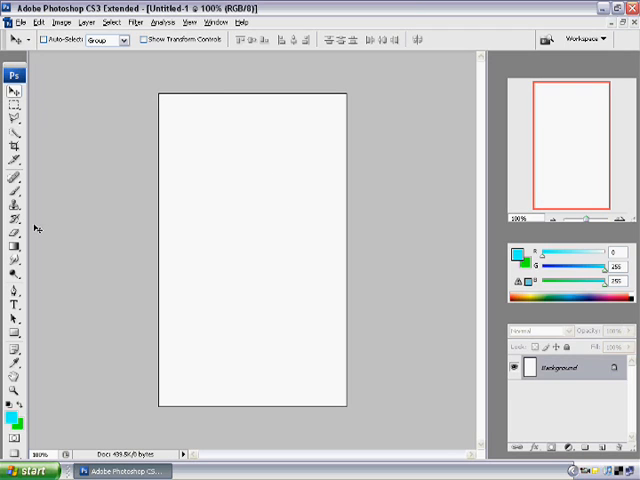
- Set the second working colour to lime green in the Color Picker, alongside aqua
left_click(12, 246)
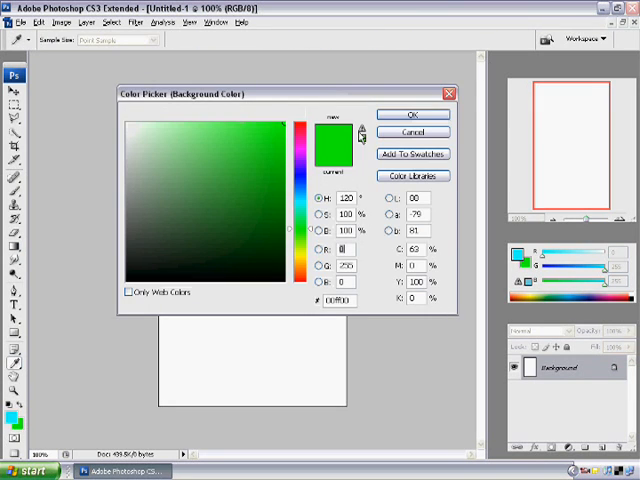
left_click(412, 114)
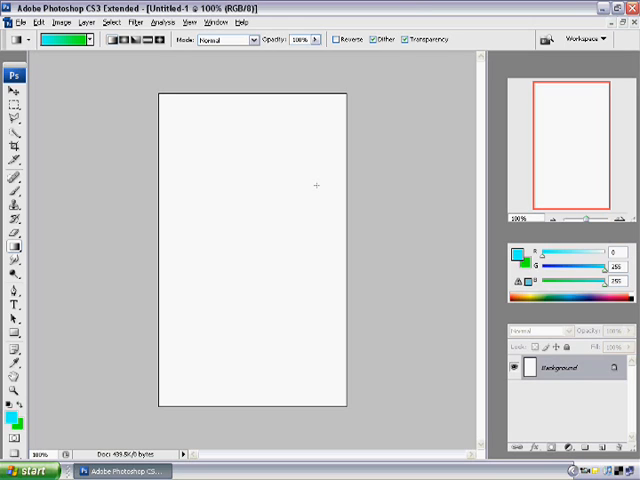
mouse_move(186, 96)
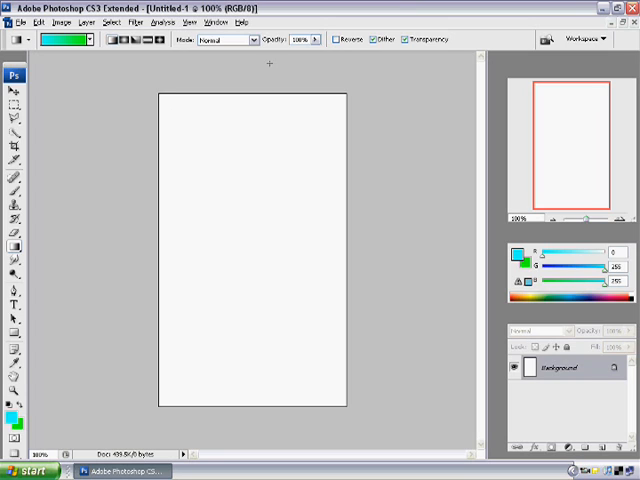
- Drag a vertical aqua-to-lime-green gradient from the top edge to the bottom
left_click_drag(248, 92, 250, 160)
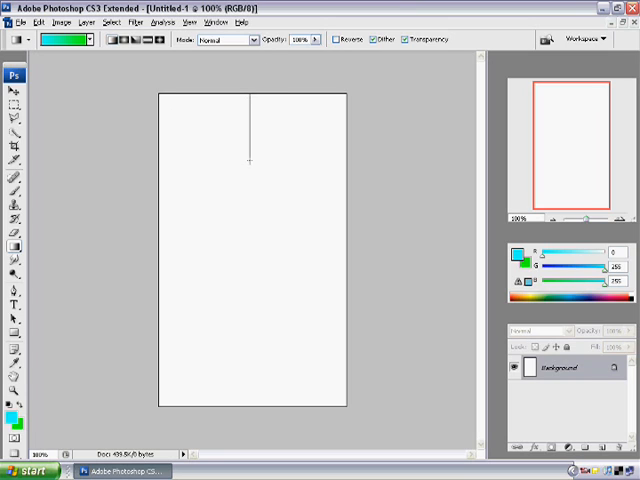
left_click_drag(250, 160, 252, 408)
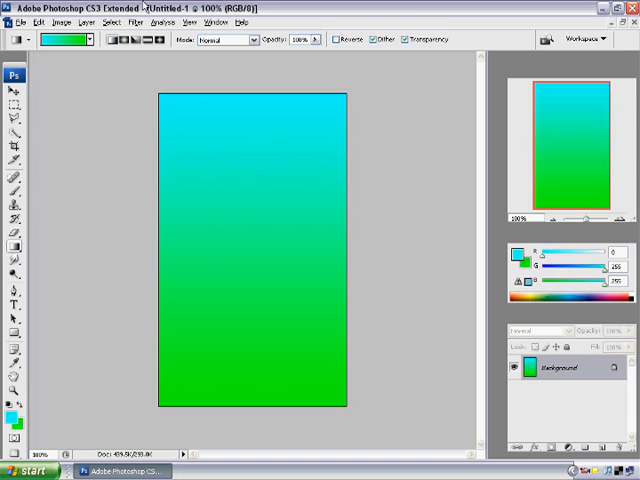
- Apply a Wave distortion with 70 generators and Square type to make thin vertical stripes
left_click(136, 22)
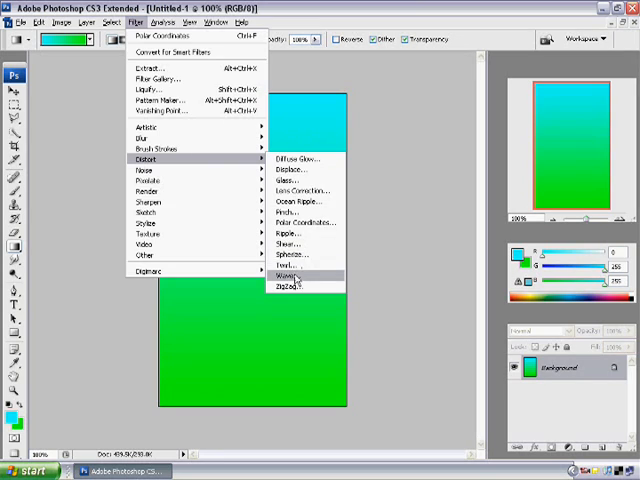
left_click(292, 276)
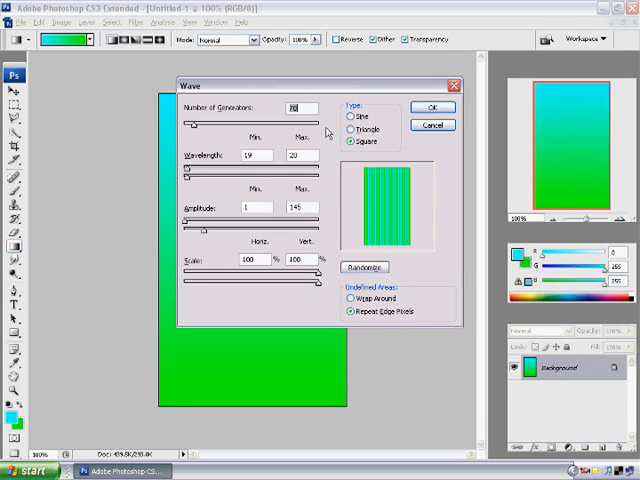
mouse_move(358, 212)
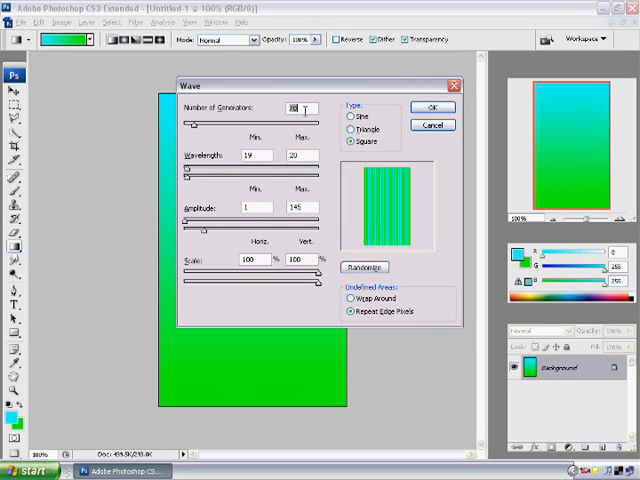
type("70")
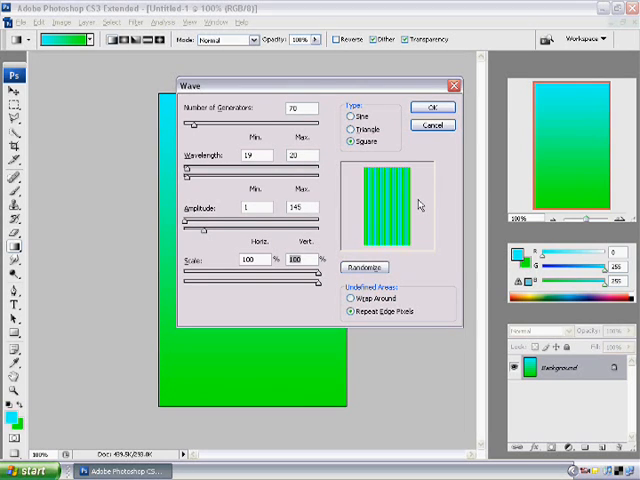
mouse_move(258, 142)
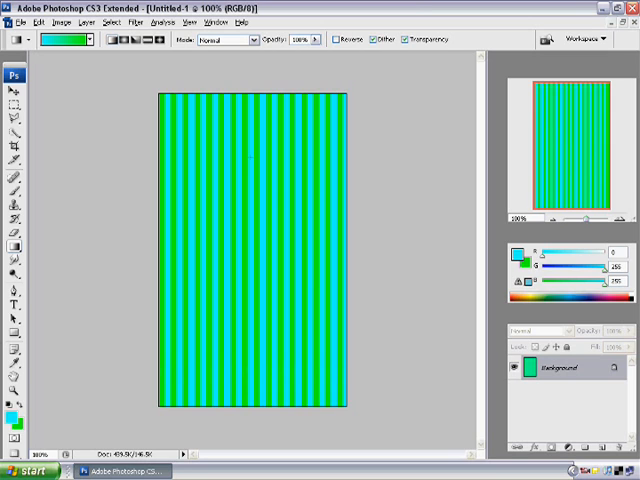
- Apply Polar Coordinates with Rectangular to Polar, bending the stripes into a centred starburst
left_click(136, 22)
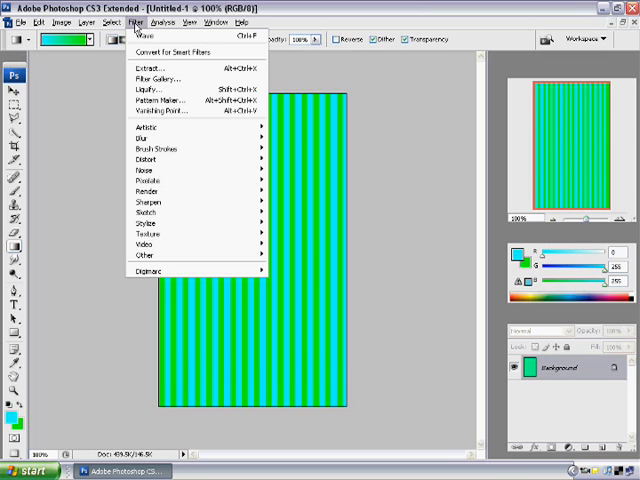
mouse_move(144, 160)
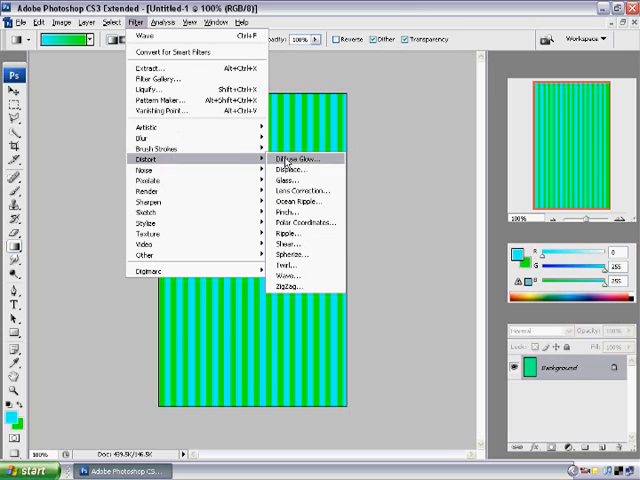
mouse_move(304, 222)
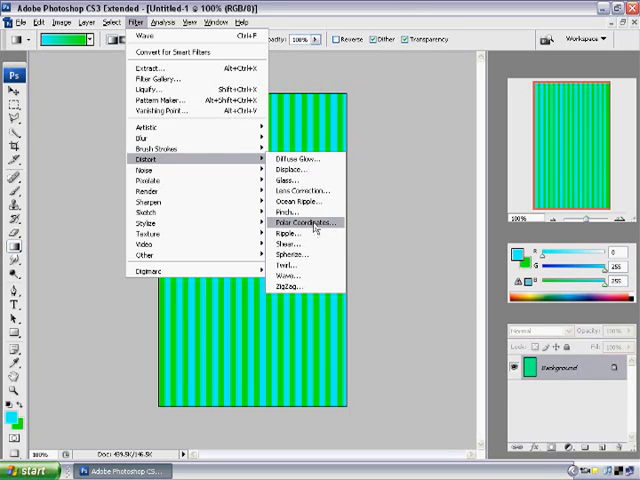
left_click(304, 222)
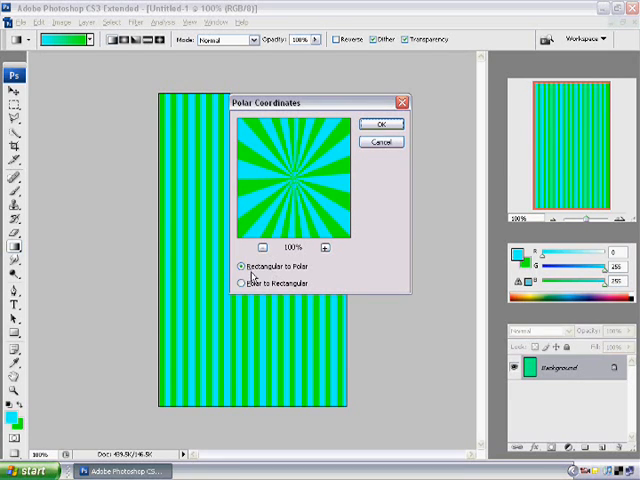
left_click(240, 284)
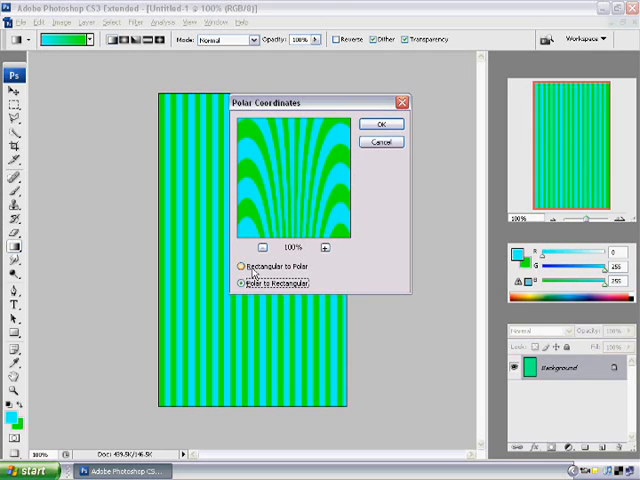
left_click(240, 268)
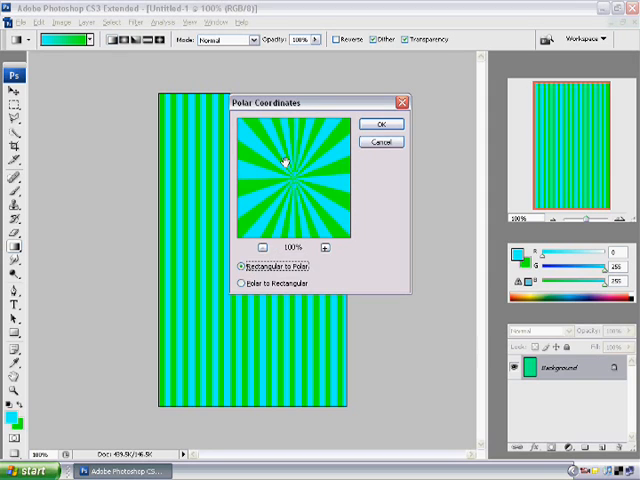
mouse_move(432, 132)
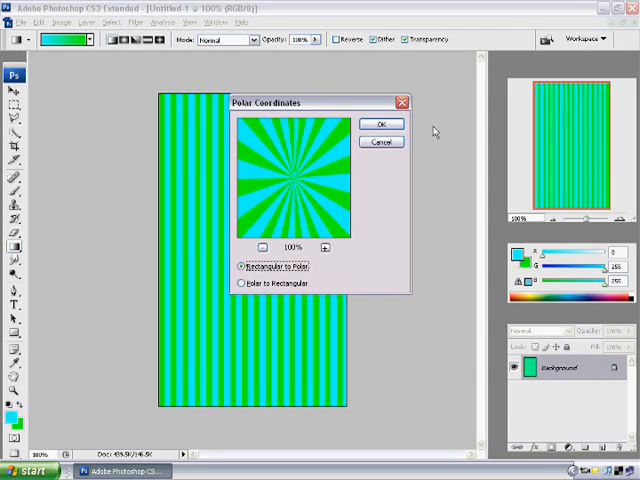
left_click(380, 122)
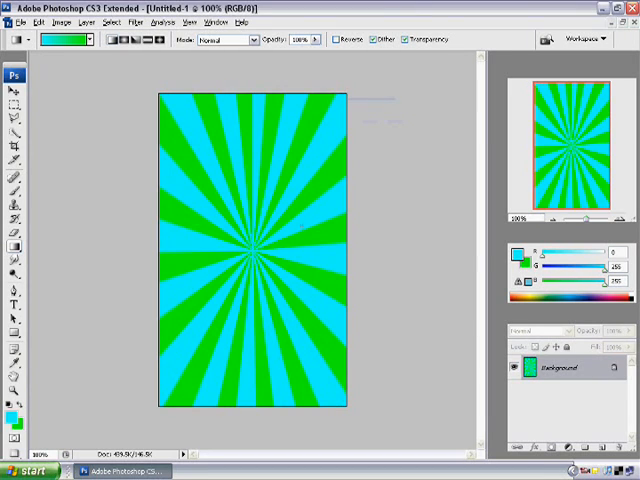